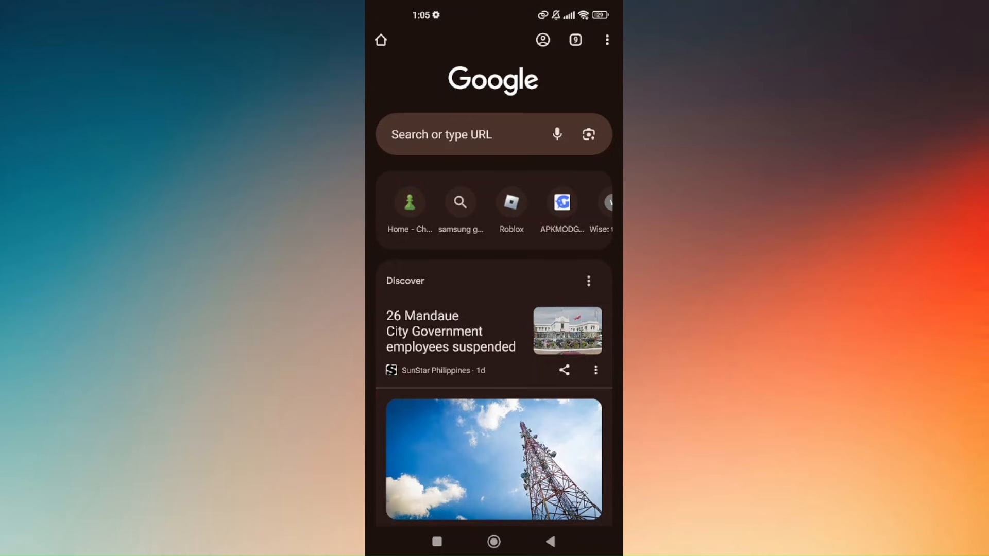
- Search Google for 'bluestacks apk' from the search bar
click(473, 134)
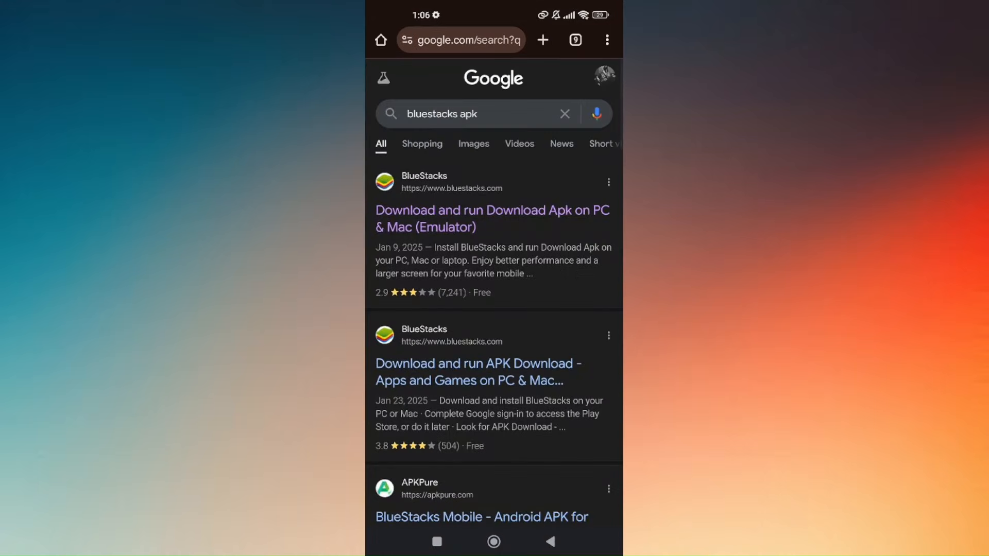
scroll(down, 3)
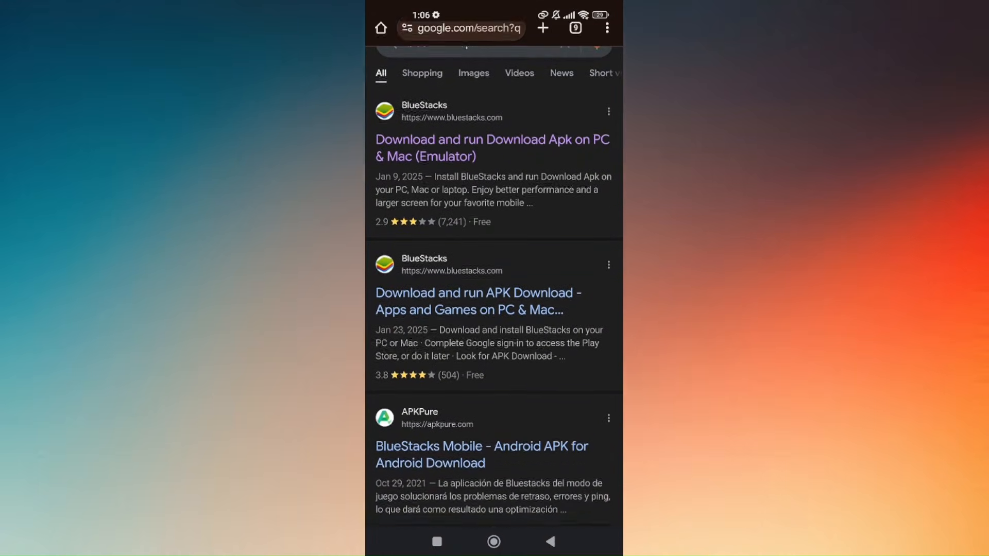
scroll(down, 3)
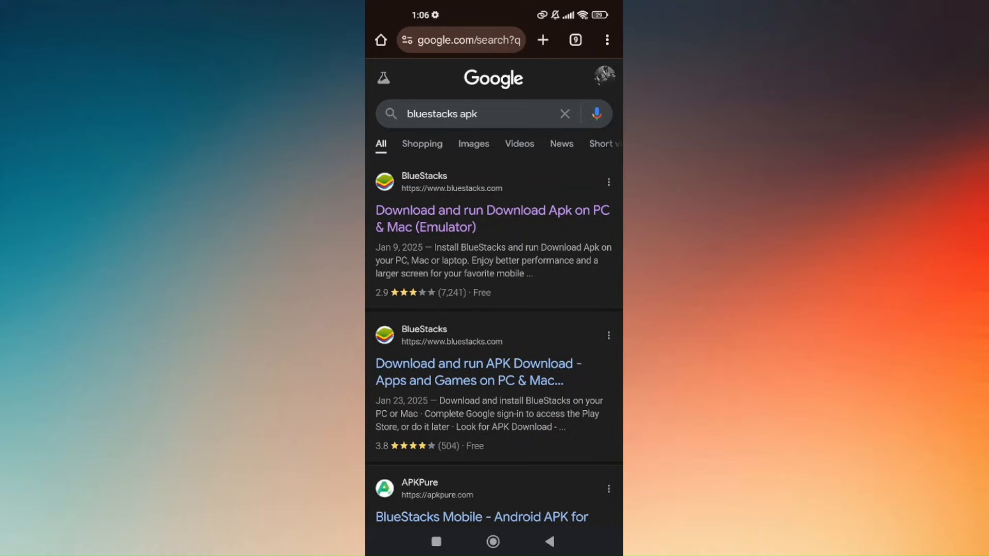
- Go to the BlueStacks Download Apk result and reach its six-step 'How to Download and Run' guide
click(492, 218)
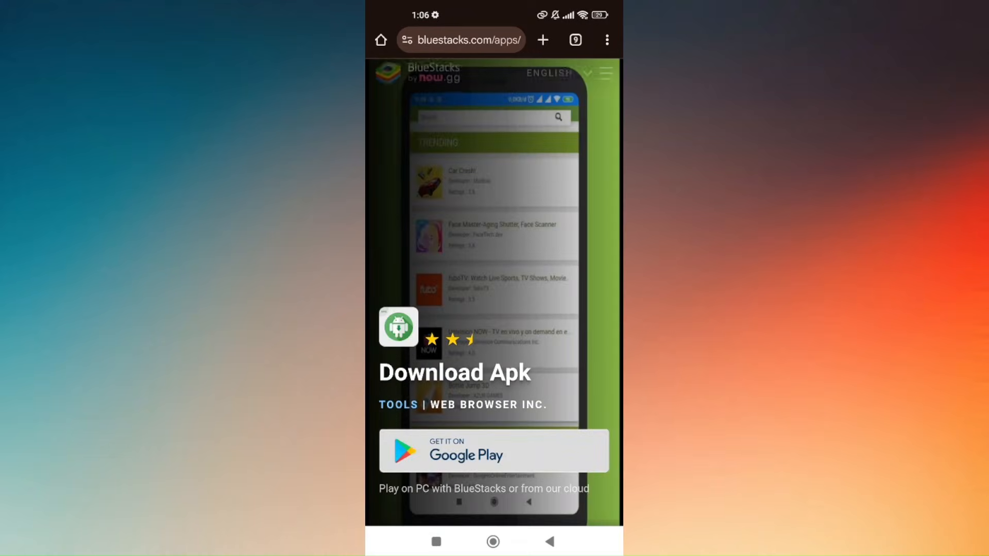
scroll(down, 3)
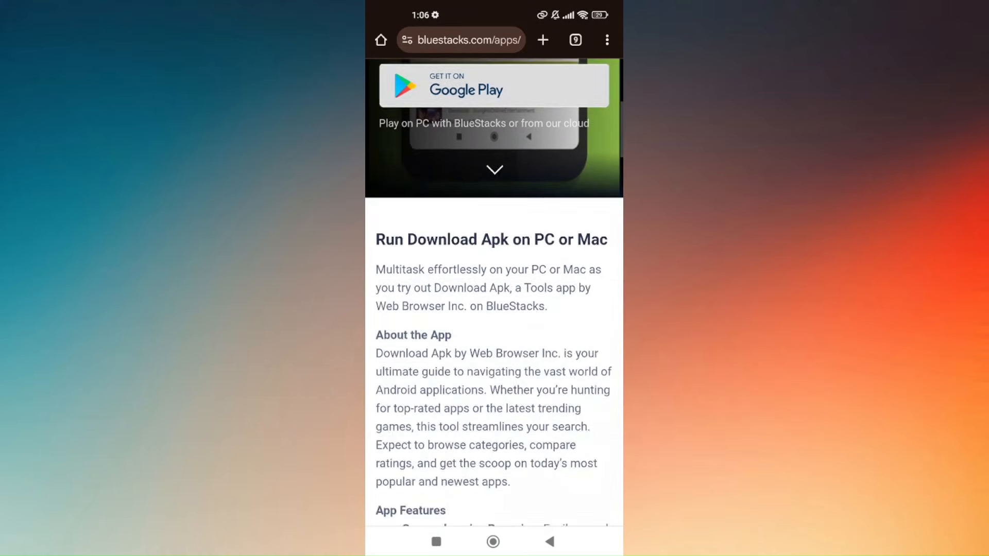
scroll(down, 3)
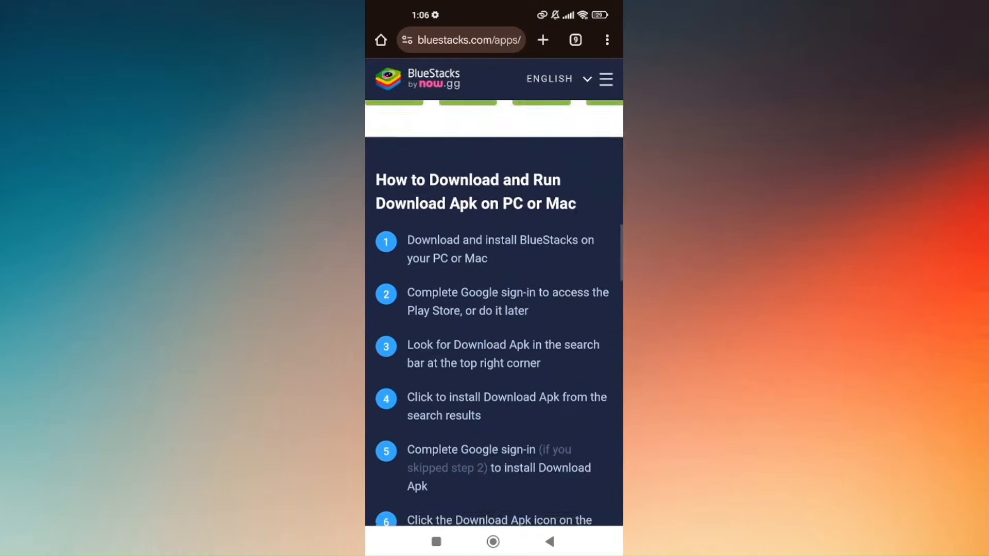
scroll(down, 3)
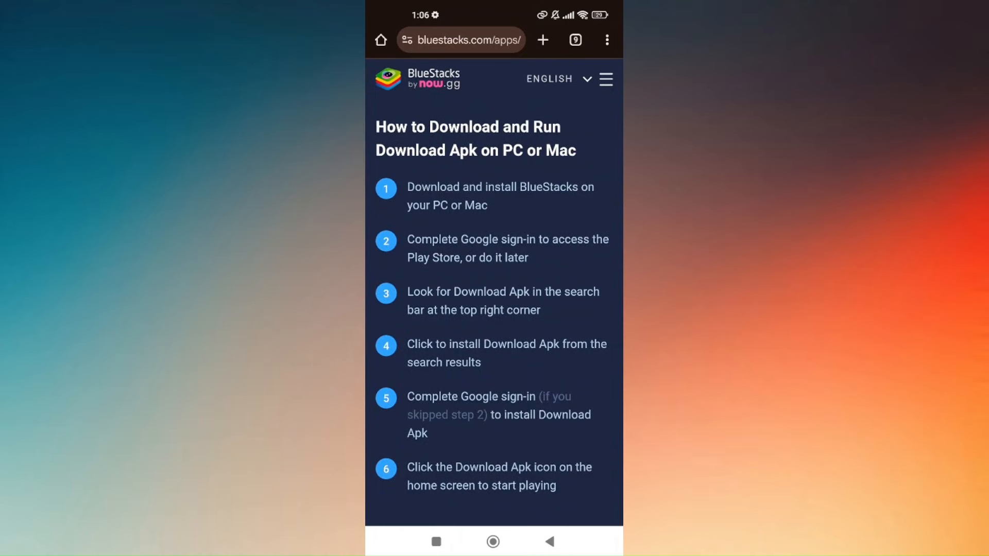
scroll(down, 3)
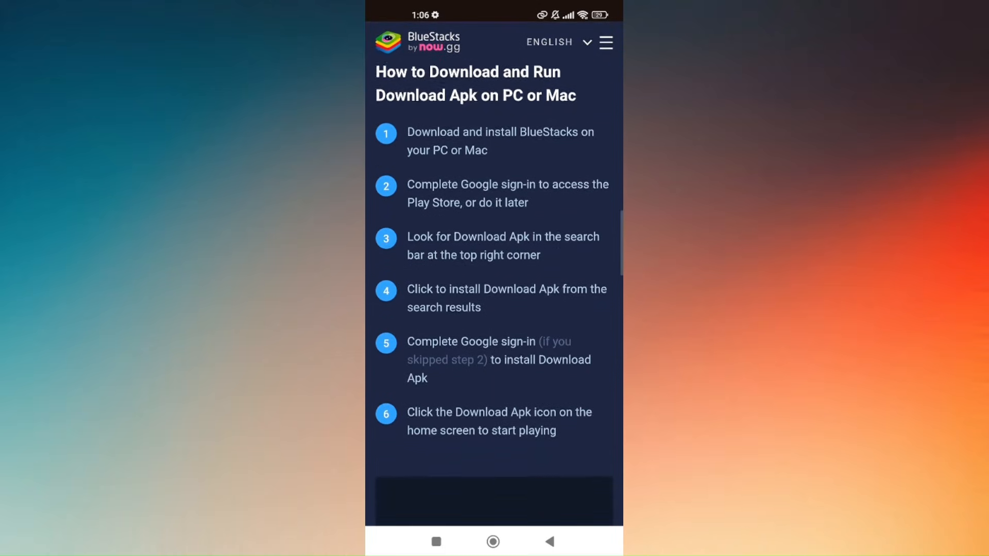
scroll(down, 3)
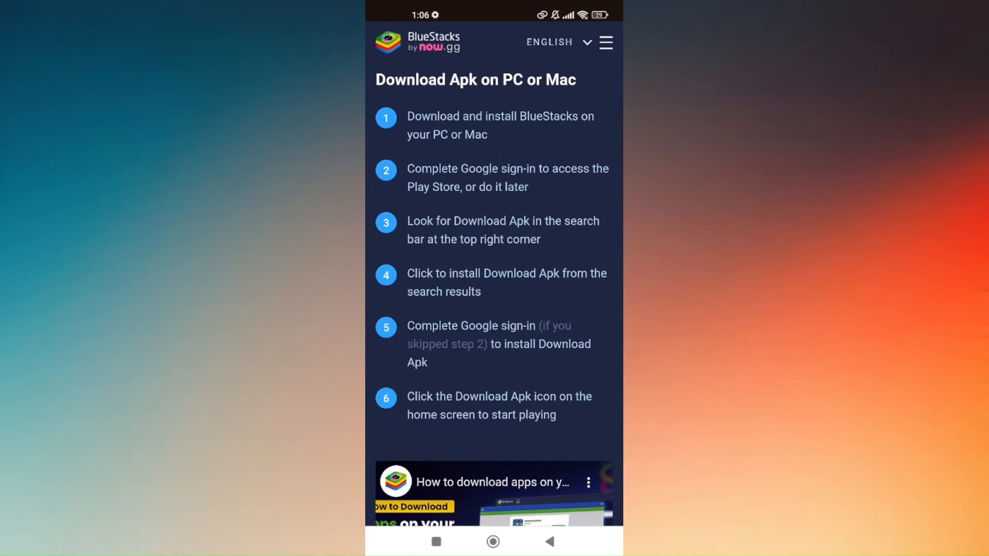
scroll(down, 3)
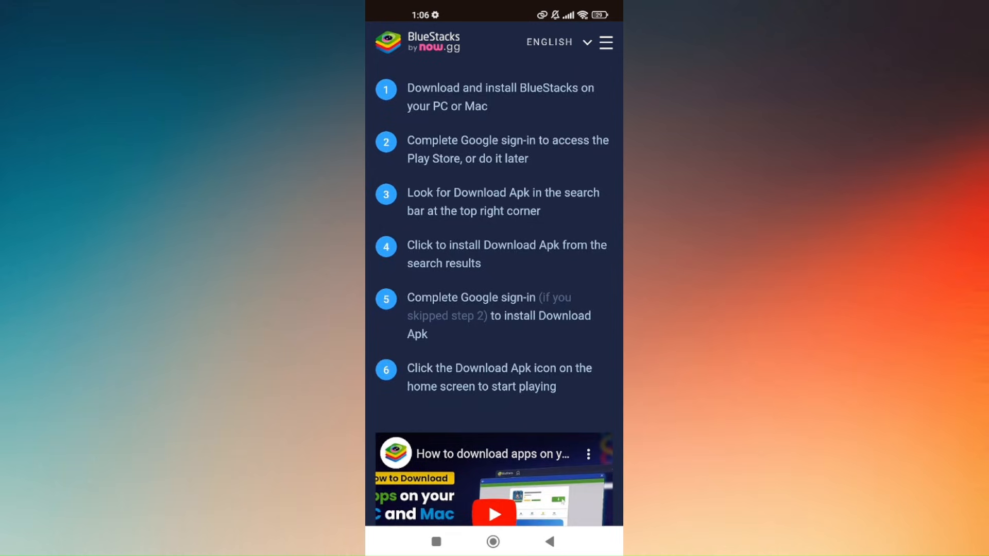
scroll(down, 3)
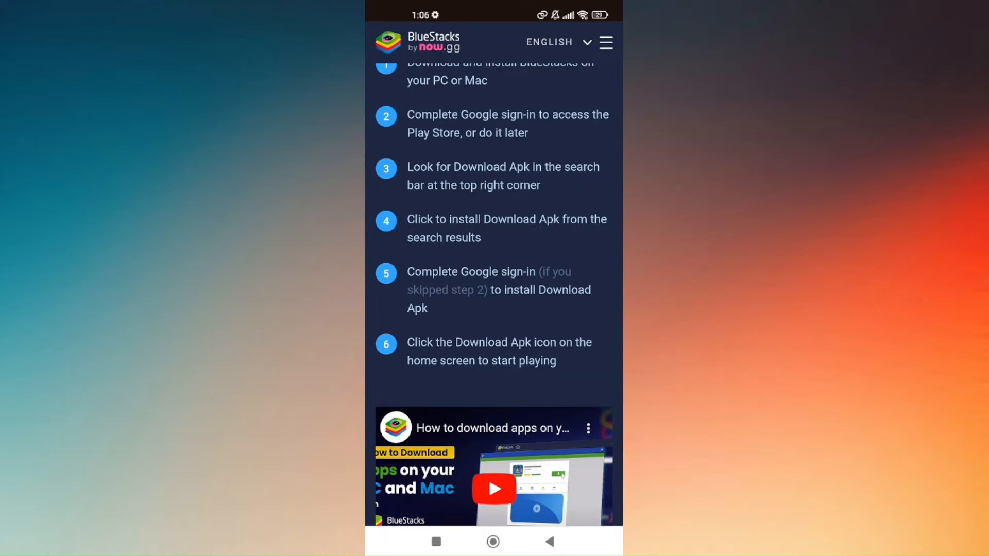
scroll(down, 3)
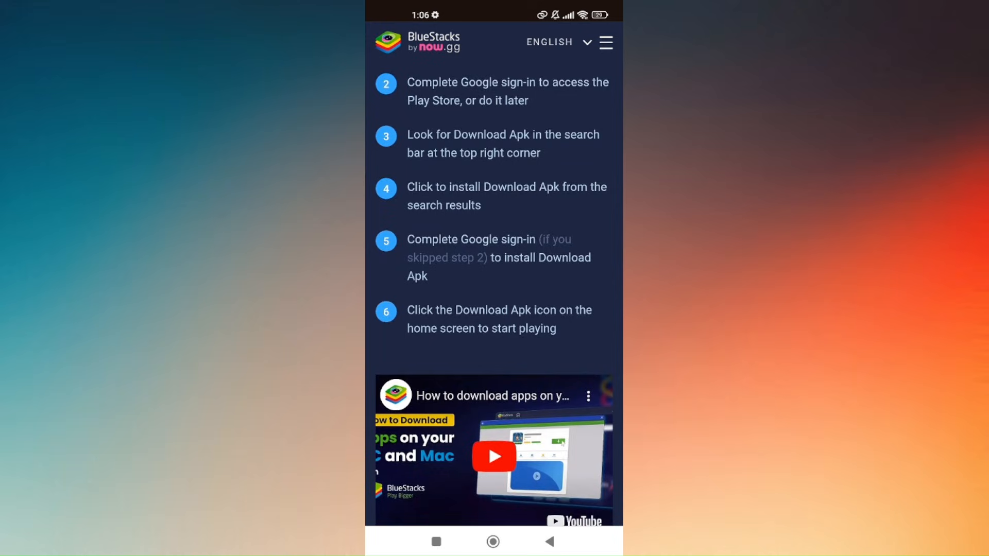
scroll(down, 3)
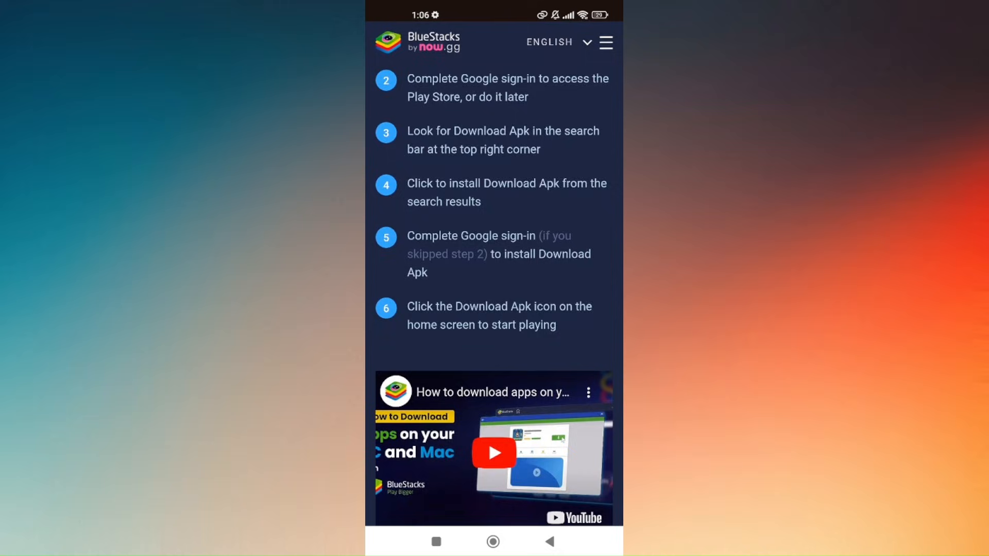
scroll(down, 3)
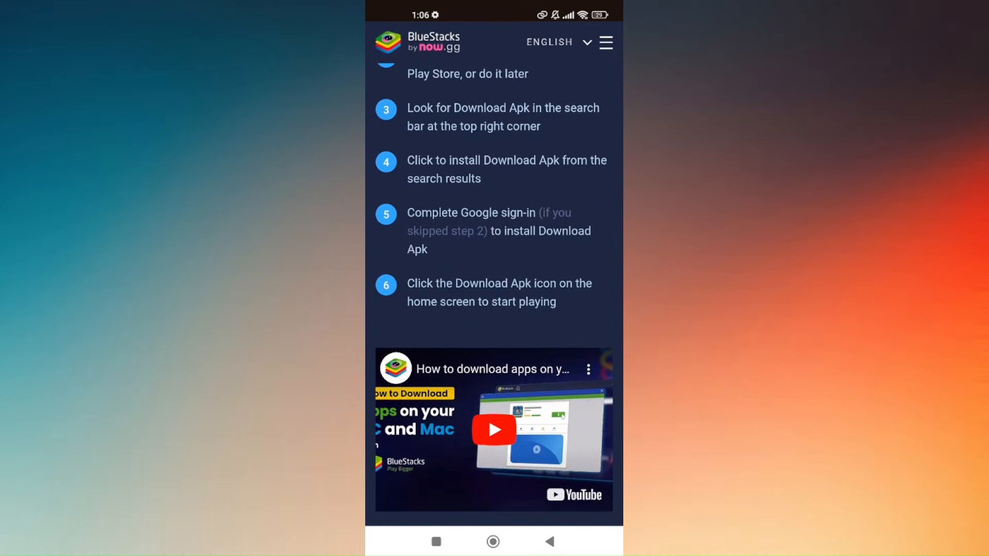